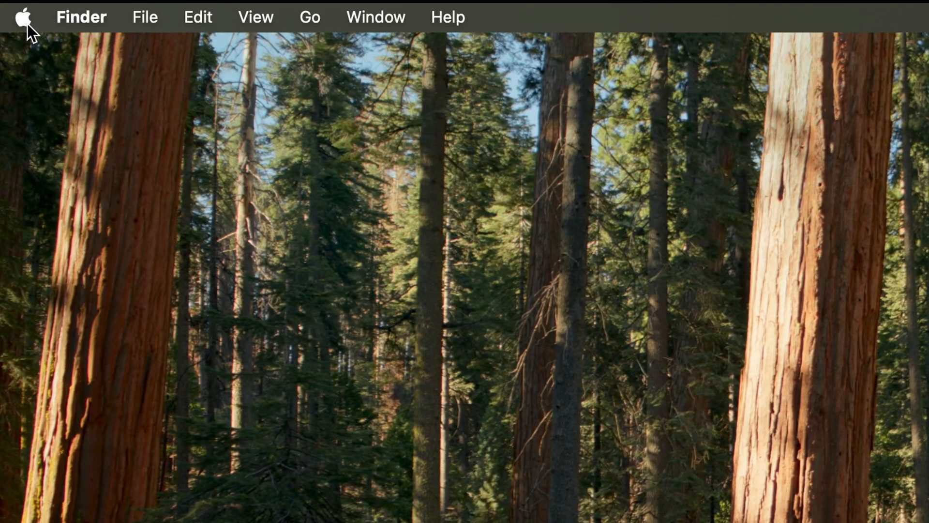
- Launch System Settings from the Dock, landing on the General page
left_click(24, 16)
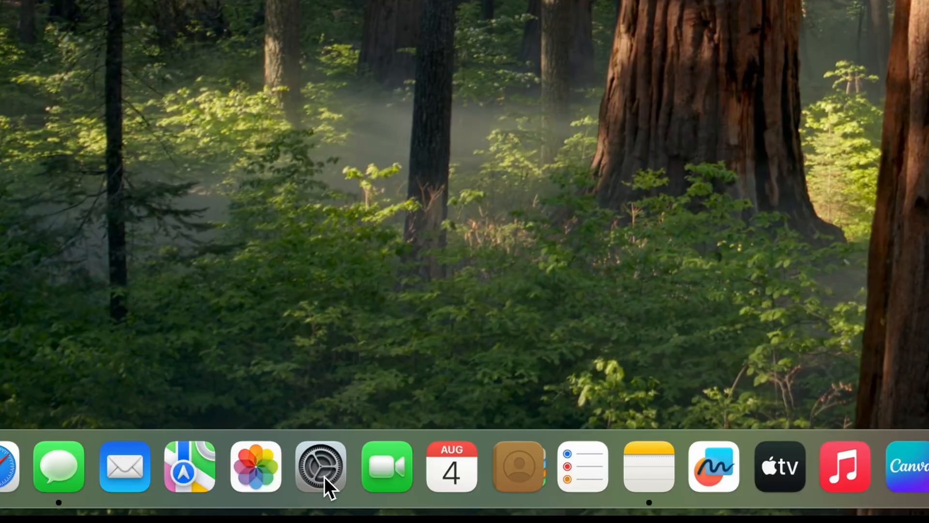
mouse_move(362, 471)
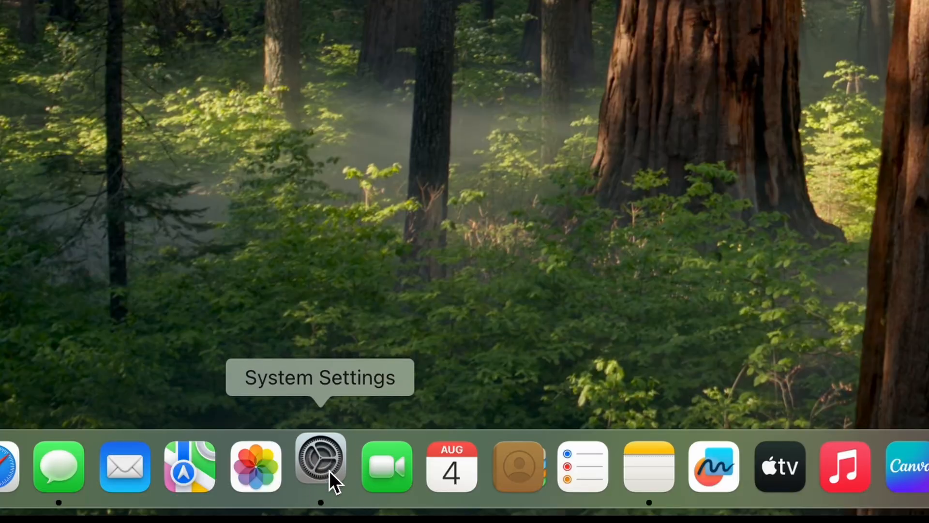
left_click(320, 465)
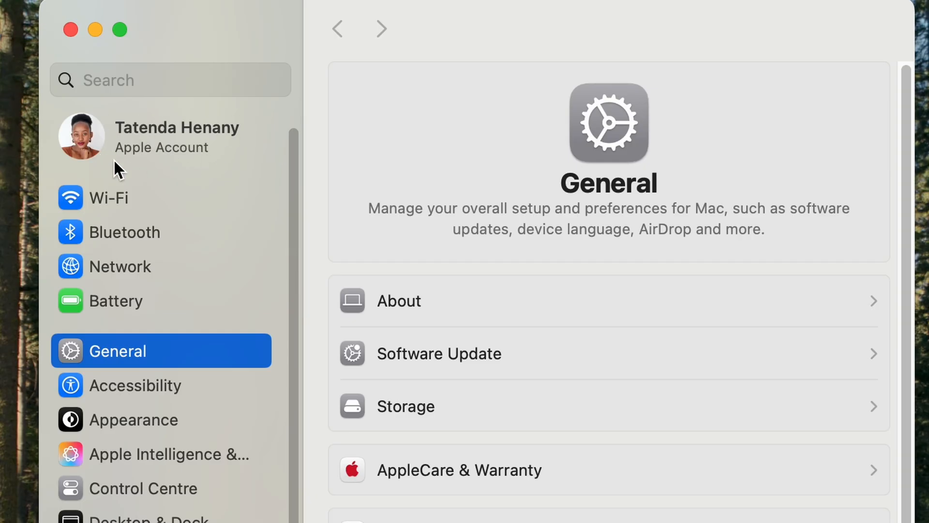
- Select the signed-in Apple Account name at the top of the sidebar
left_click(166, 137)
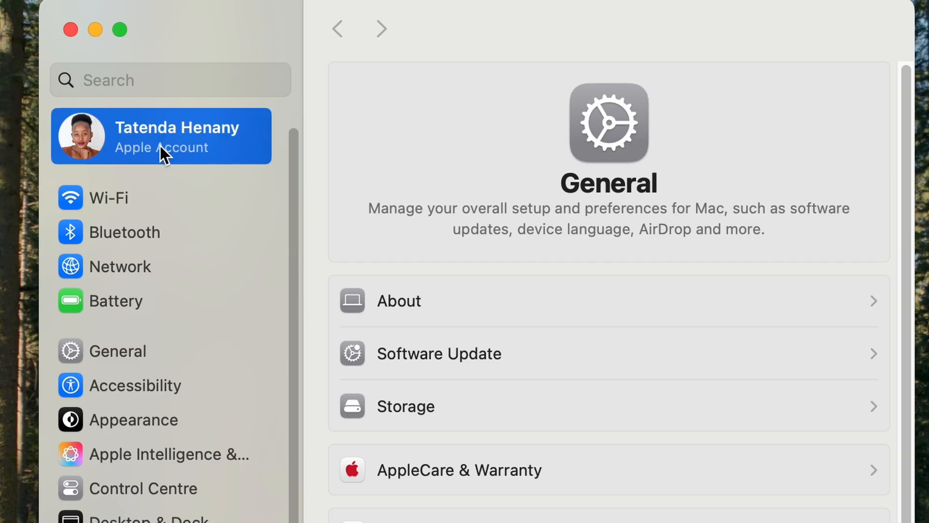
left_click(160, 136)
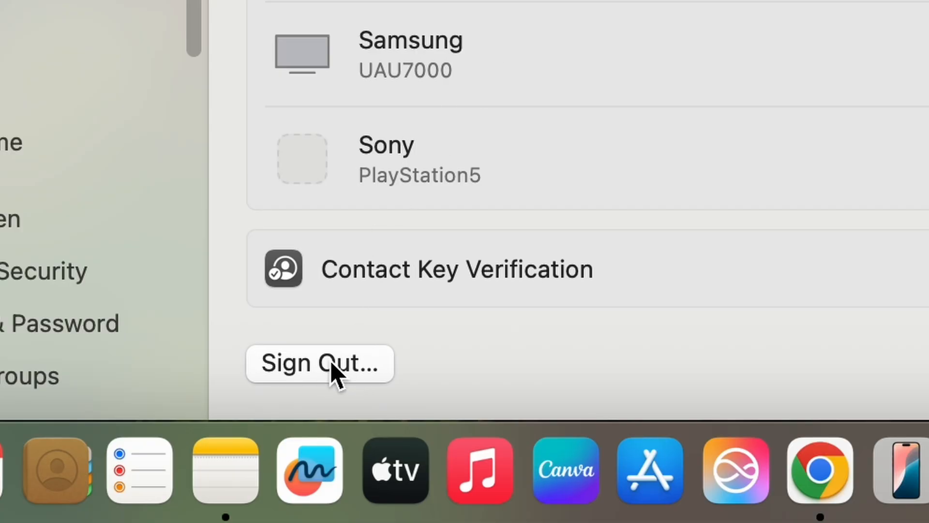
- Sign out, keeping a copy of Passwords & Keychain on this Mac
left_click(319, 362)
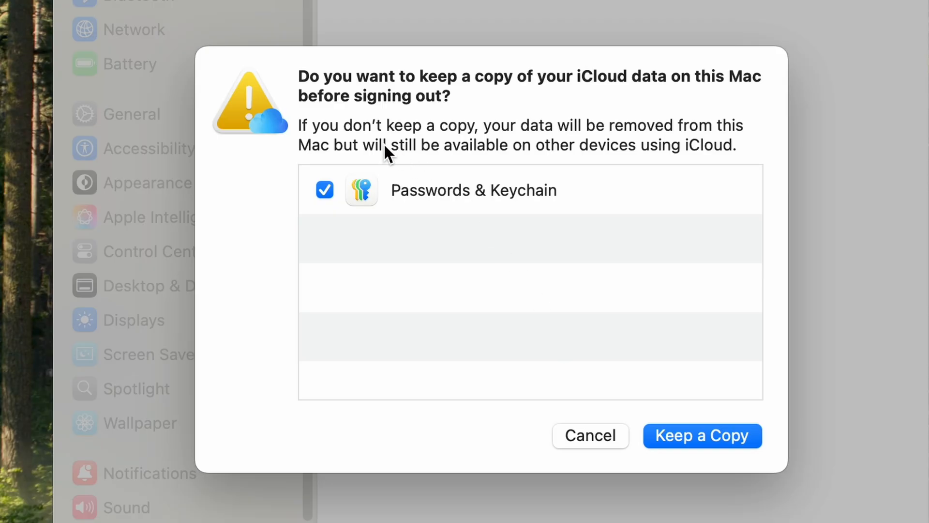
mouse_move(694, 103)
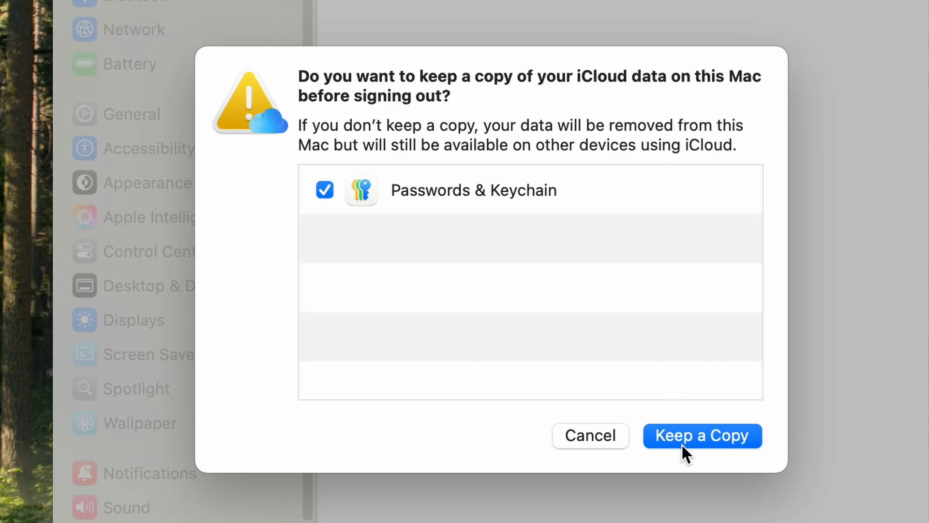
left_click(701, 435)
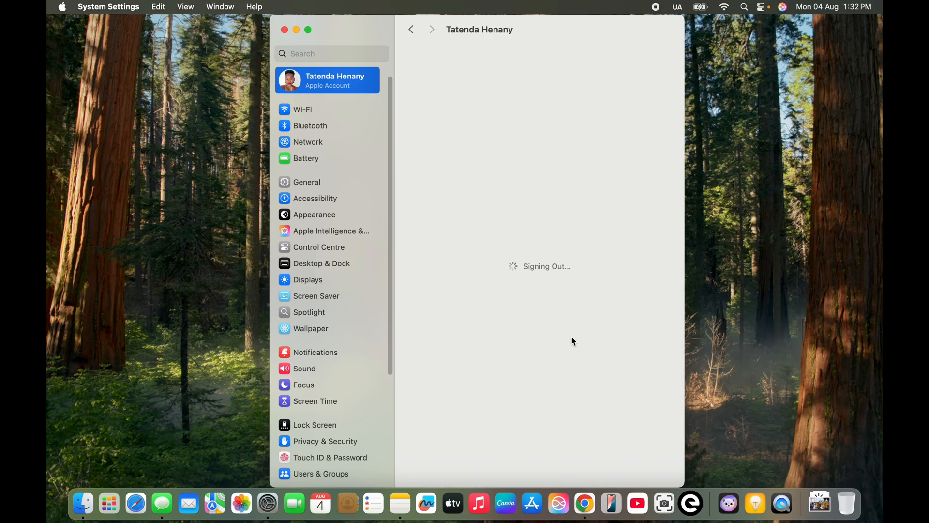
mouse_move(555, 238)
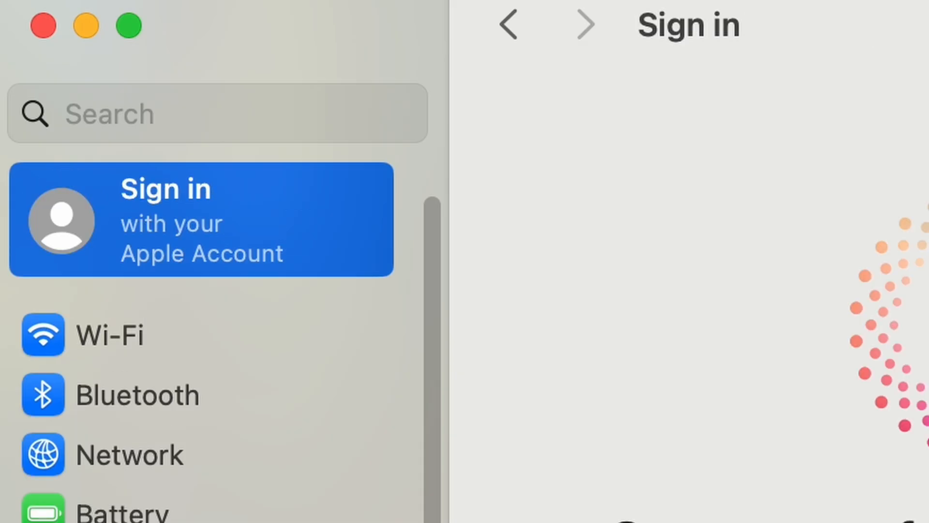
- Enter the new Apple Account email on the sign-in page and continue
left_click(200, 220)
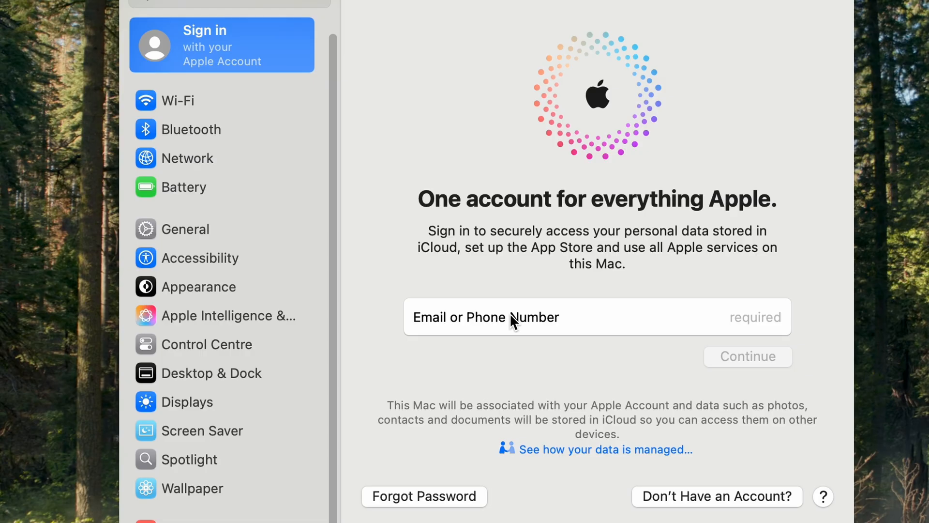
mouse_move(641, 315)
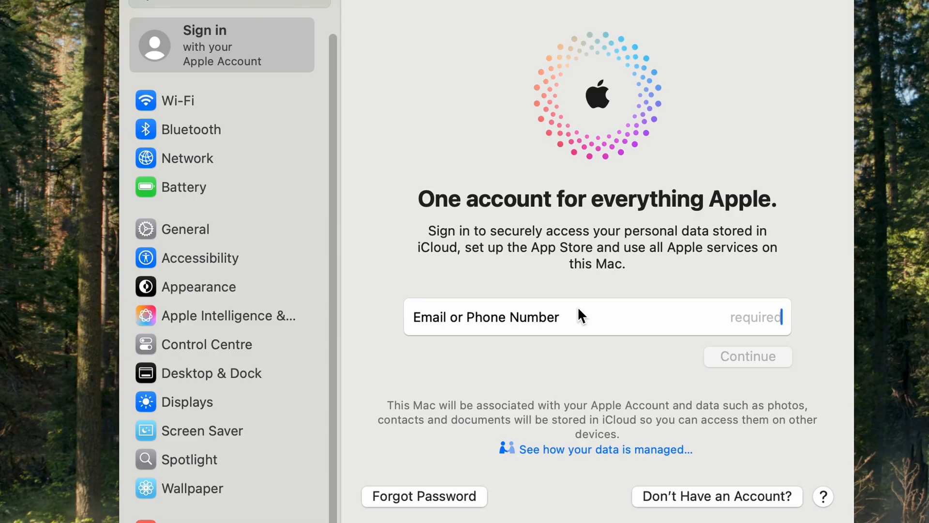
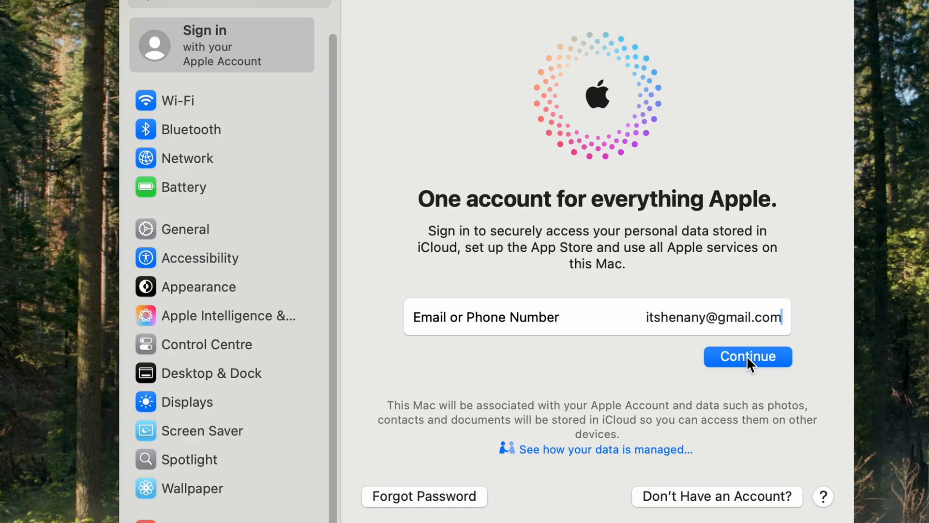
left_click(746, 356)
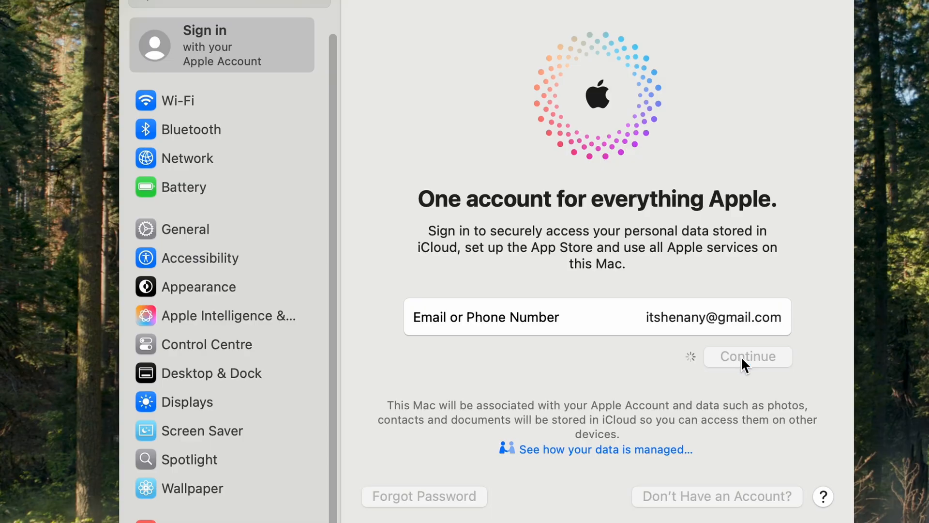
- Enter the account password and submit it to sign in
left_click(747, 356)
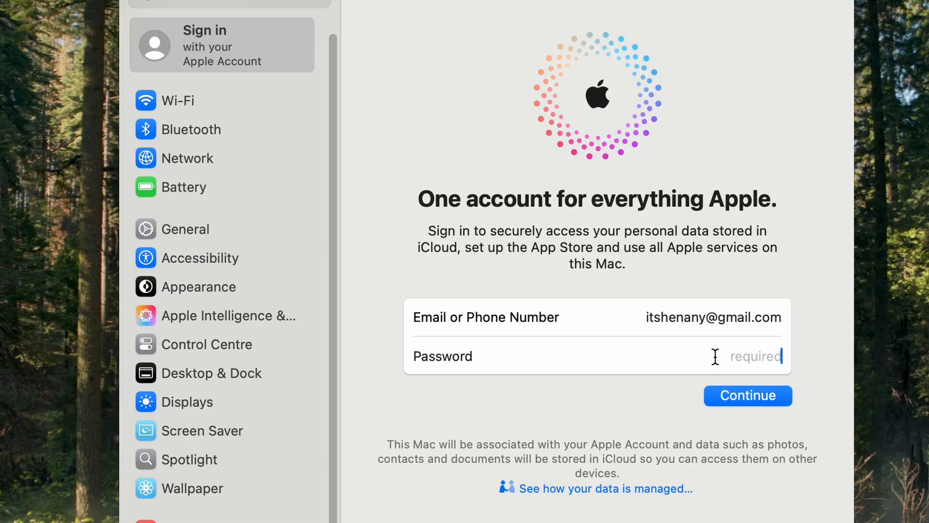
type("password")
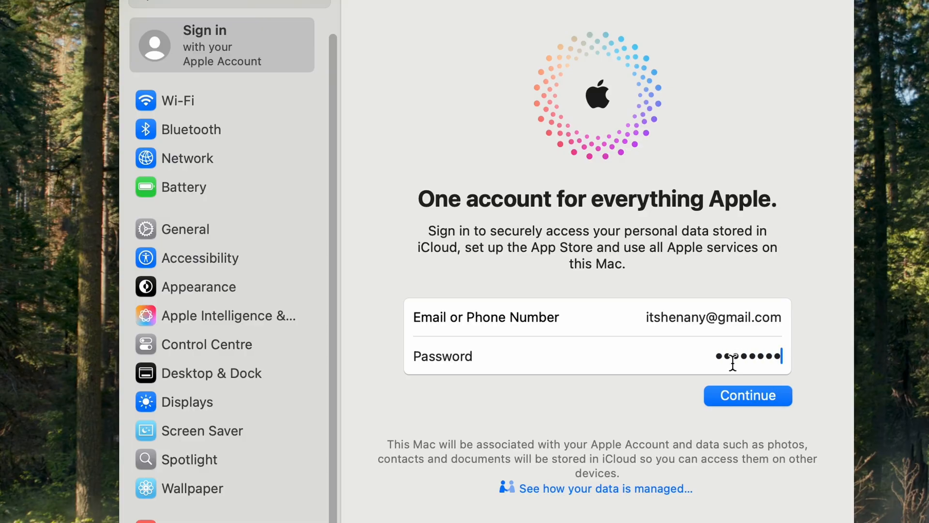
left_click(747, 395)
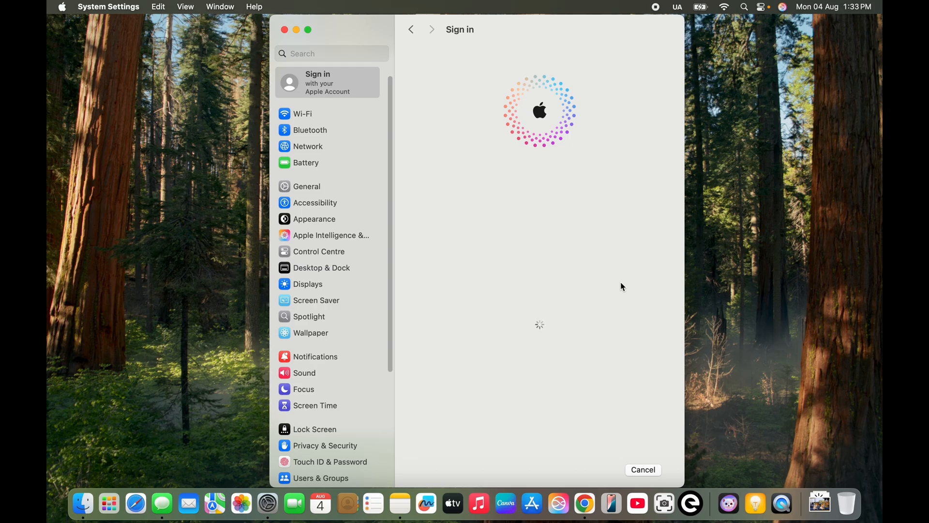
mouse_move(583, 180)
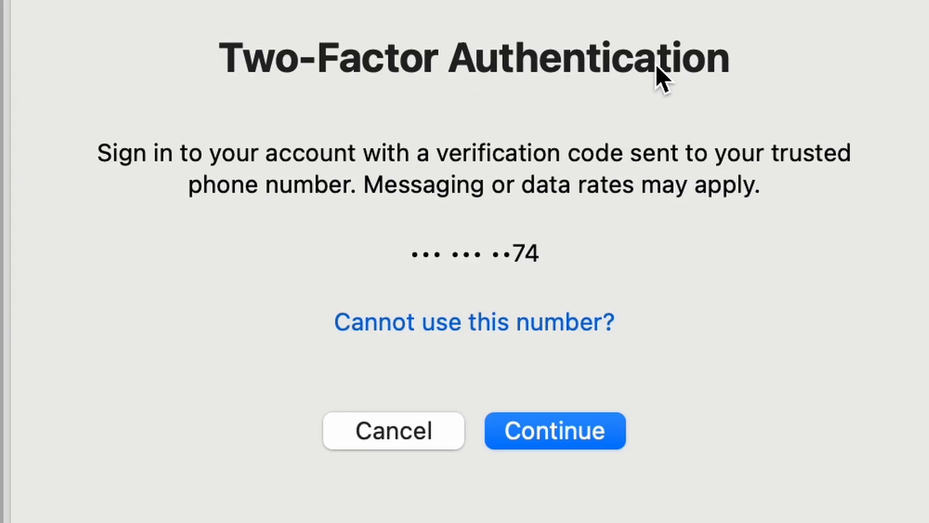
mouse_move(367, 282)
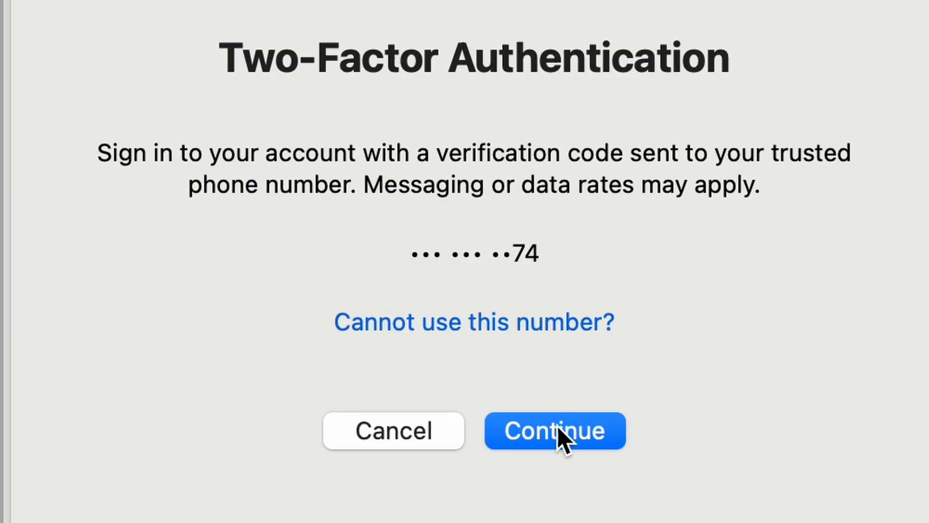
- Continue on Two-Factor Authentication so a code is sent to the trusted phone
left_click(554, 430)
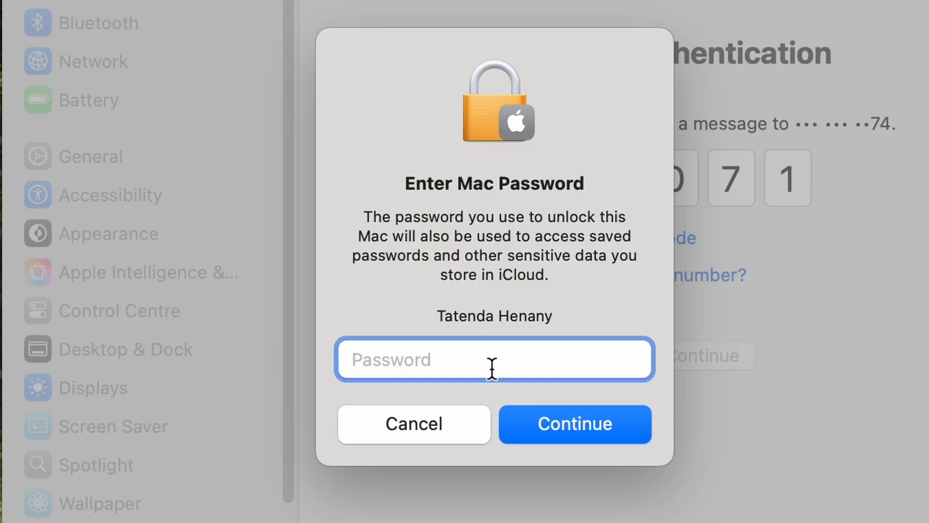
- Enter the Mac password in the Enter Mac Password dialog and continue
left_click(494, 359)
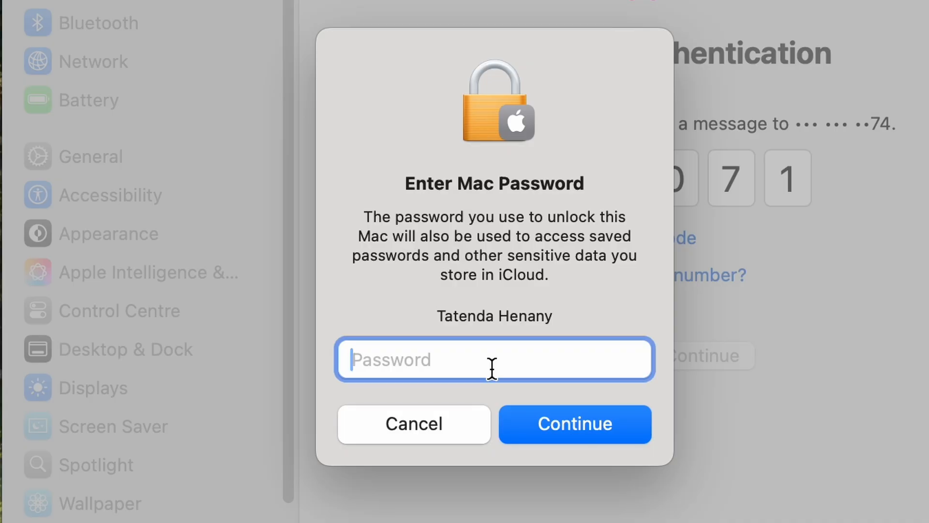
type("password")
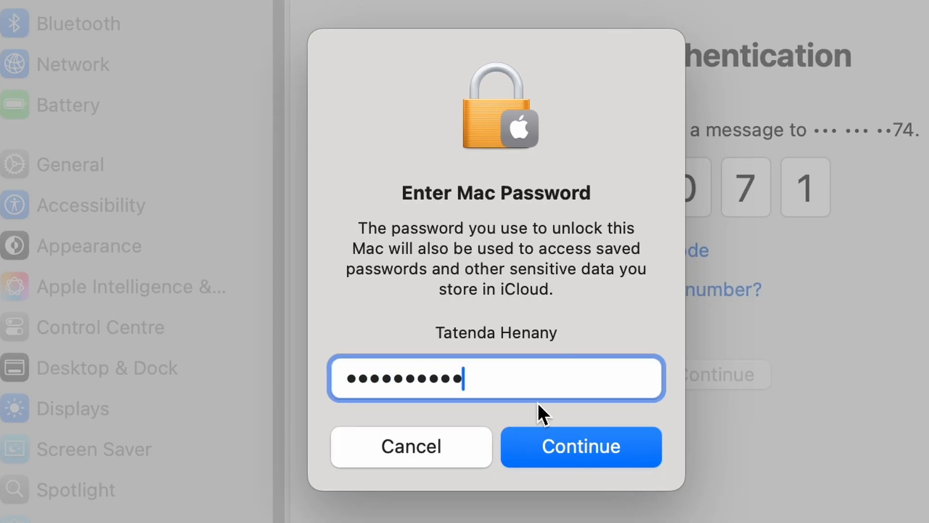
left_click(580, 446)
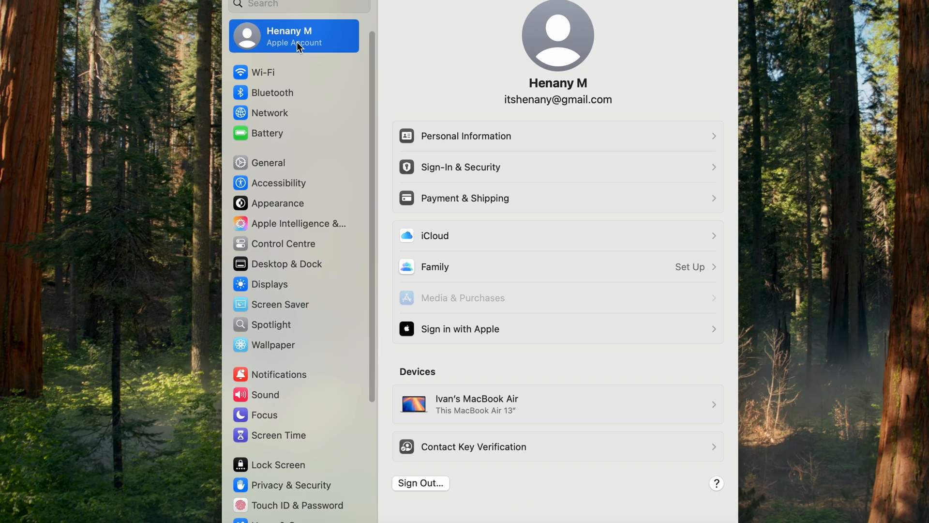